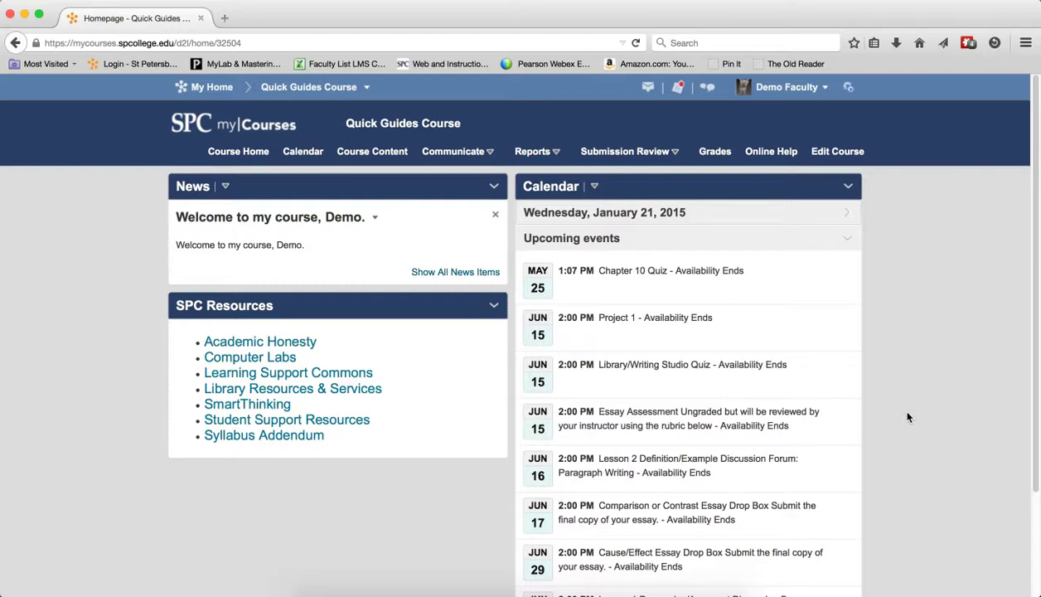
mouse_move(657, 162)
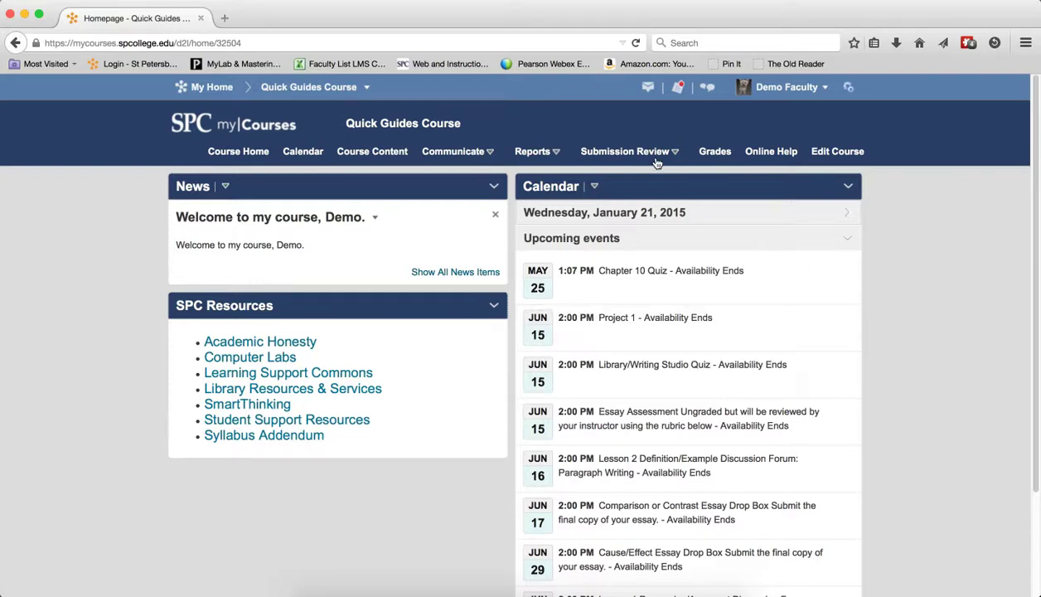
Step: Reach the Manage Quizzes list via Submission Review > Quizzes from the course homepage
click(625, 151)
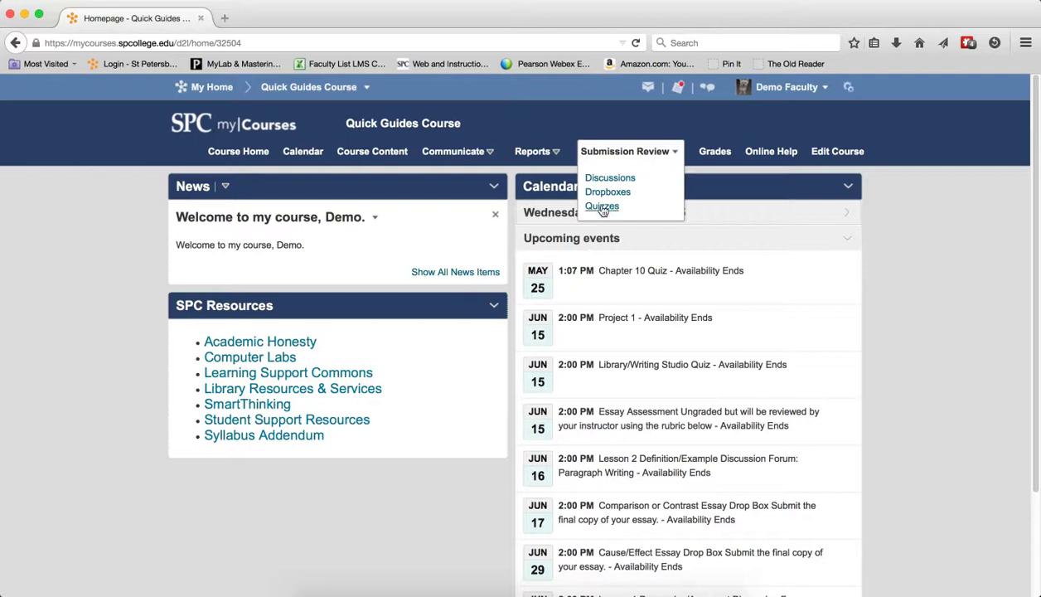
click(602, 205)
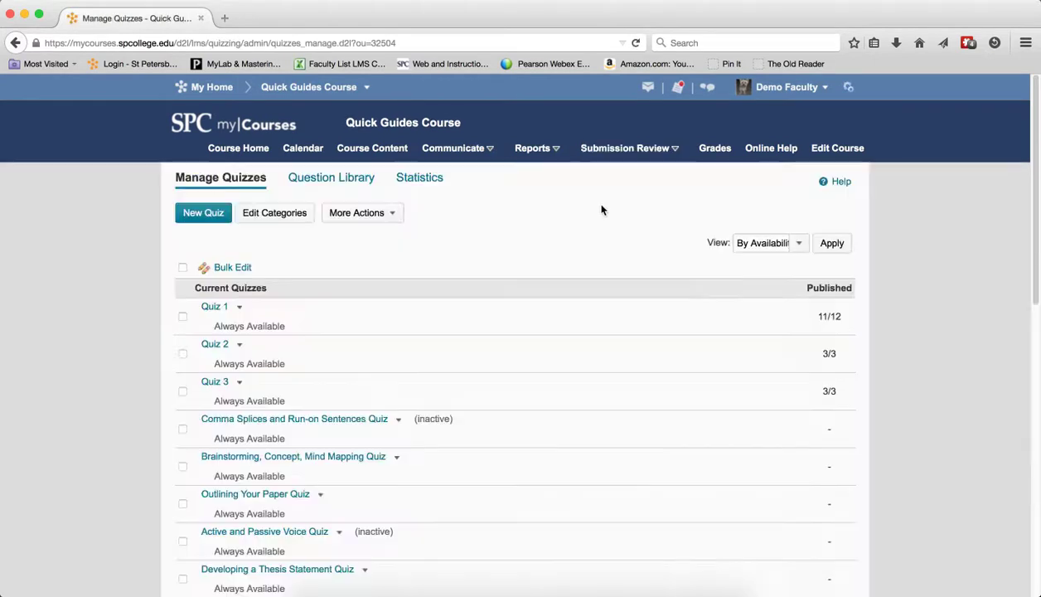
mouse_move(393, 225)
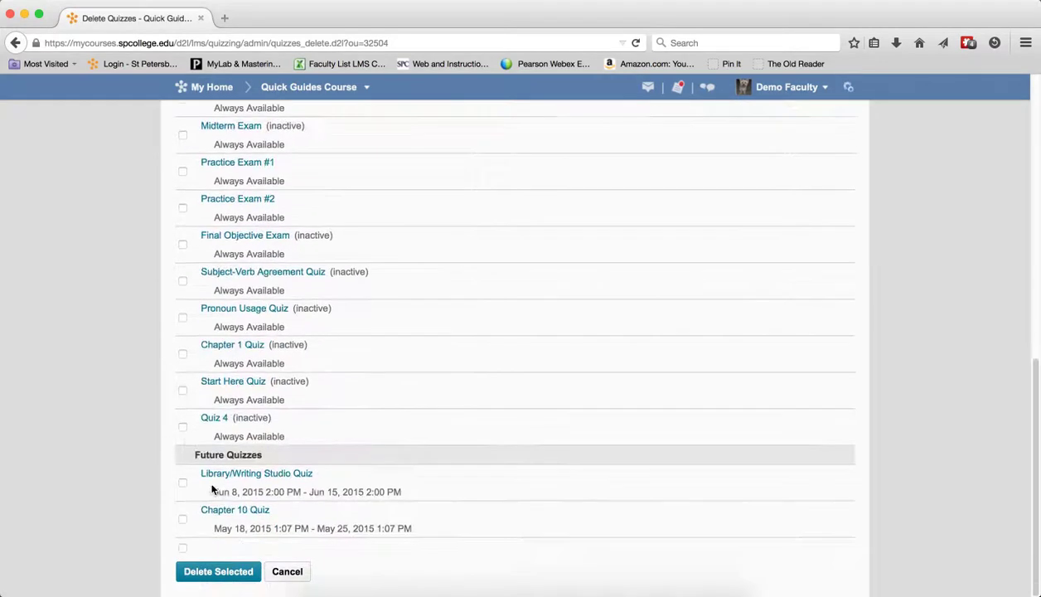
Step: Mark Quiz 4 and Chapter 1 Quiz for deletion and request Delete Selected
click(182, 428)
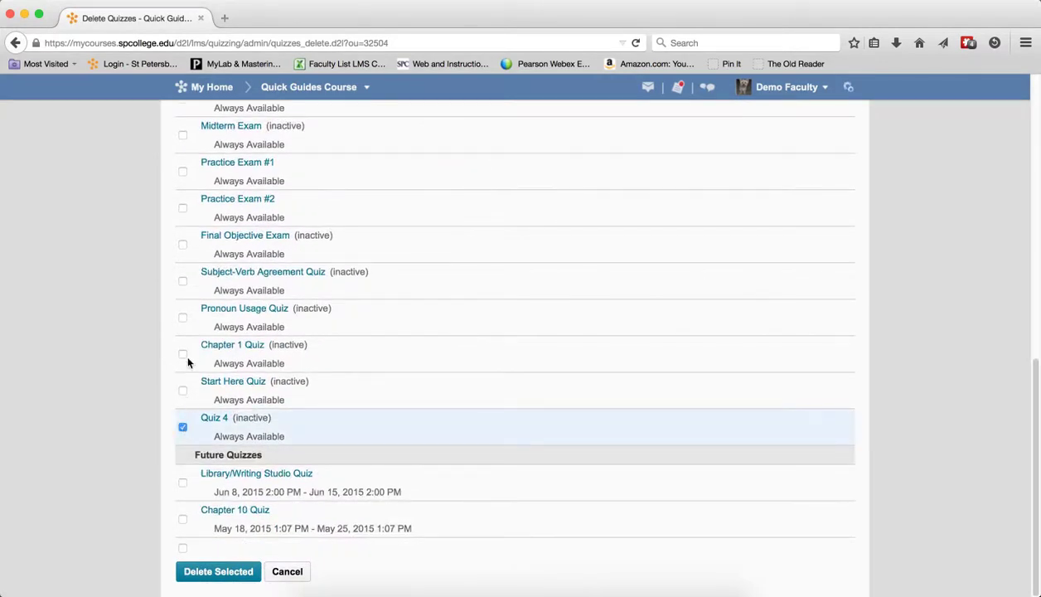
click(182, 355)
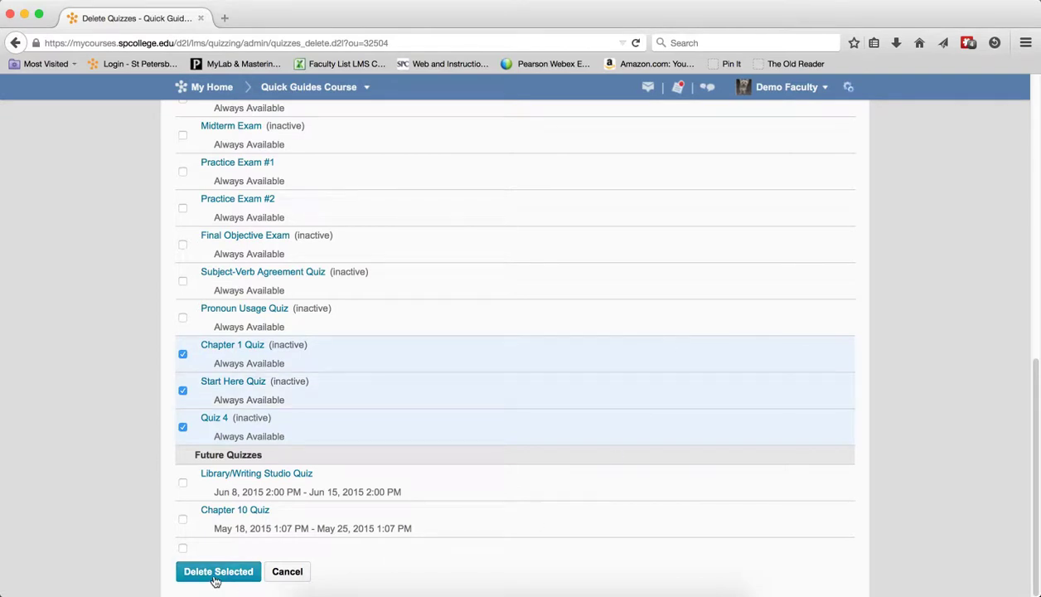
click(219, 570)
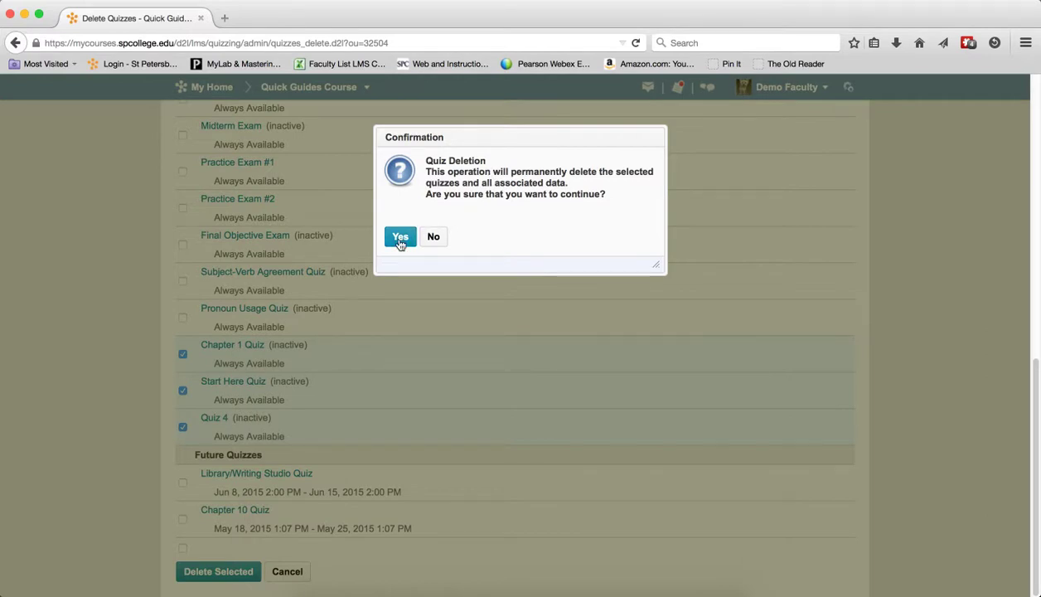
mouse_move(646, 179)
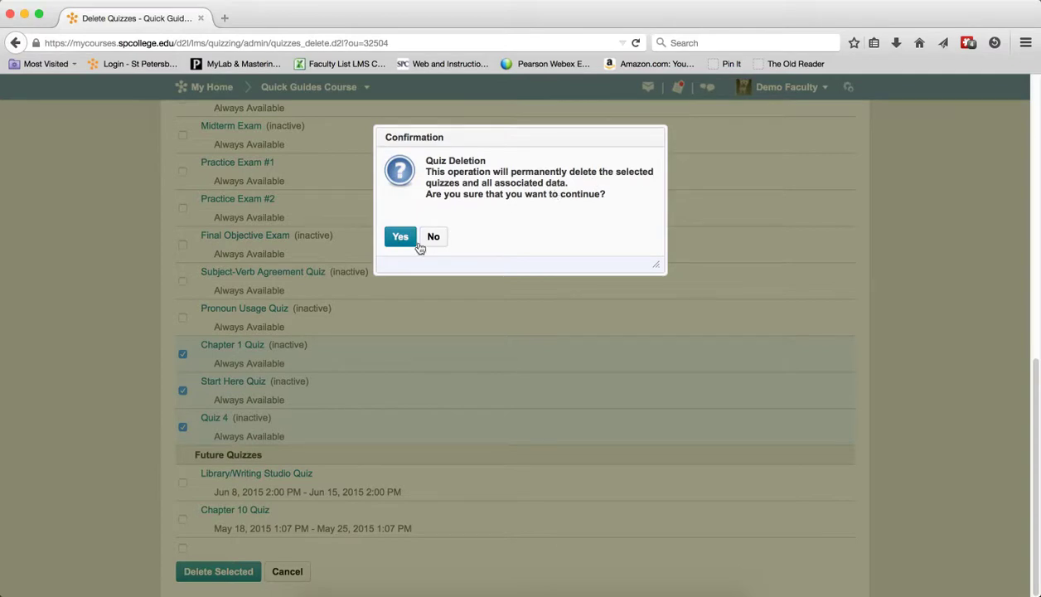
Step: Confirm the permanent deletion, see 'Deleted successfully', and return to the regular quiz list
click(401, 235)
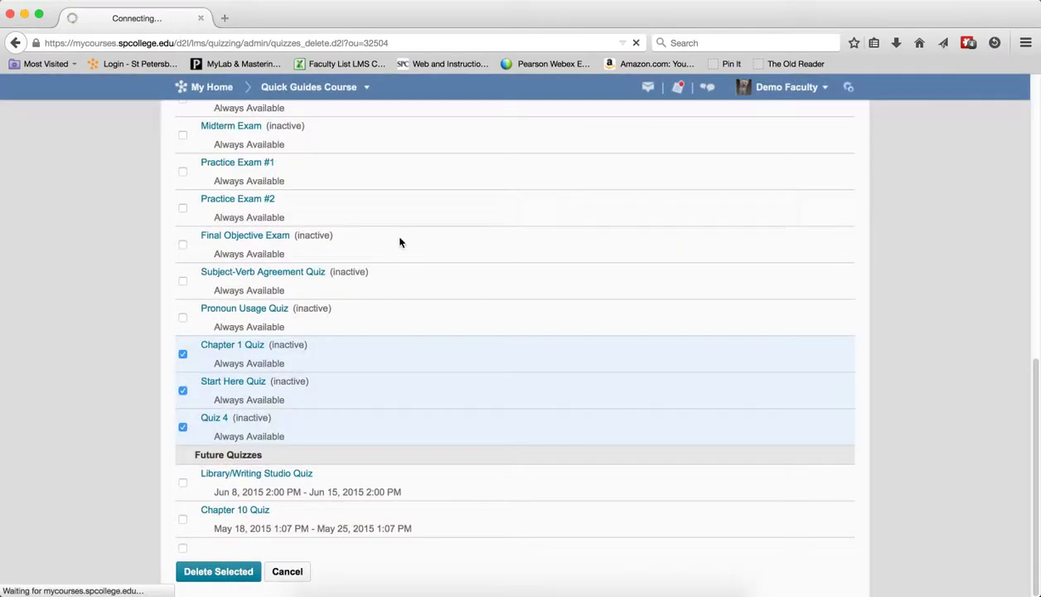
mouse_move(562, 246)
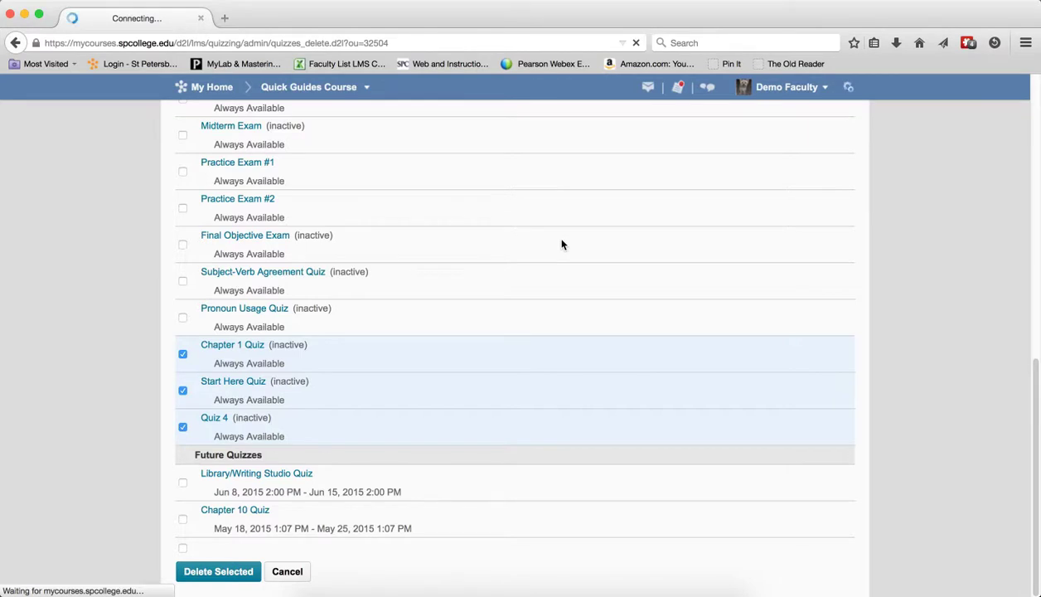
click(219, 571)
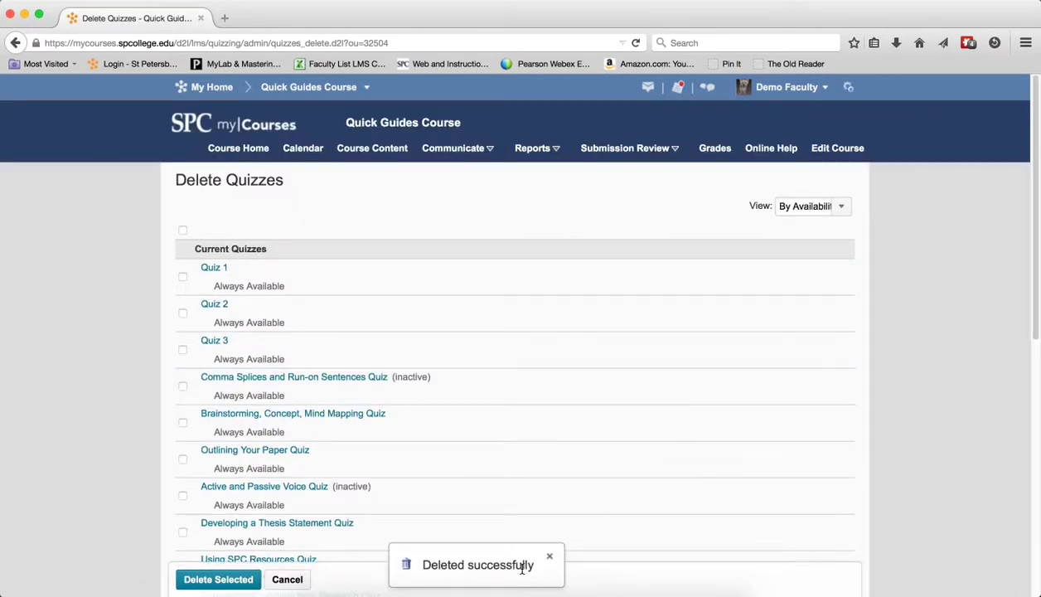
click(287, 579)
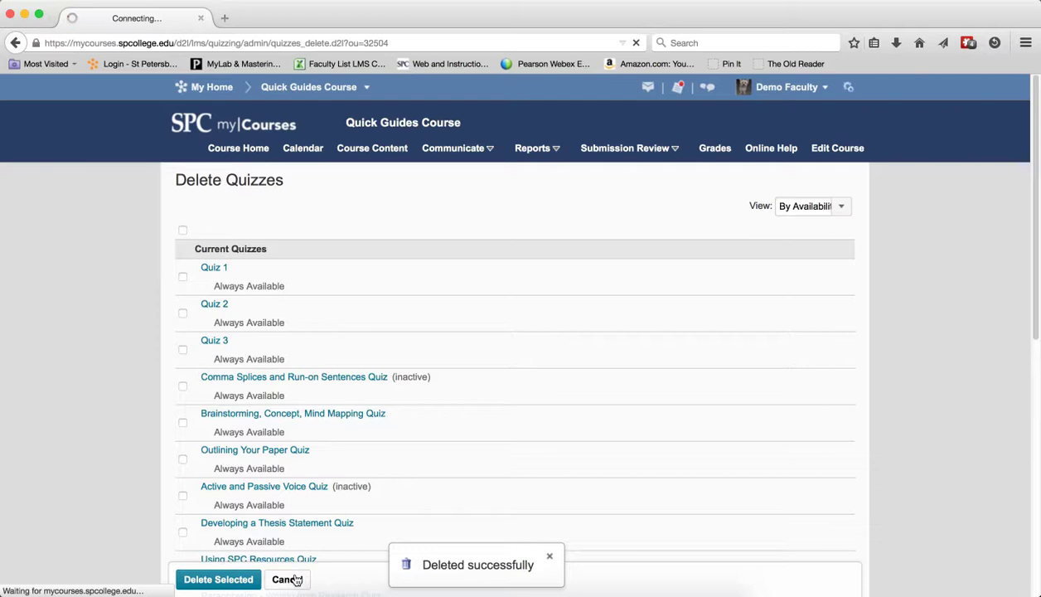